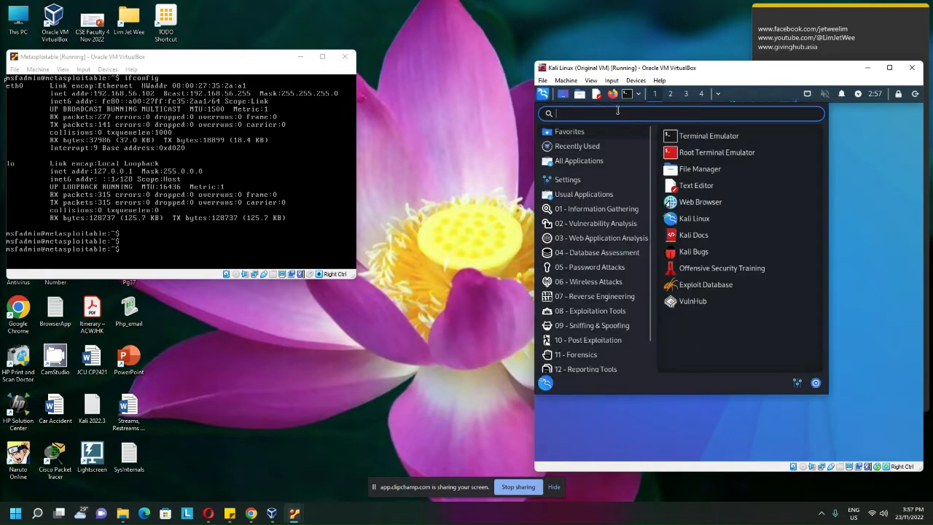
Search the Kali application menu for 'hydra' to list the hydra and hydra-graphical launchers
type("hydra")
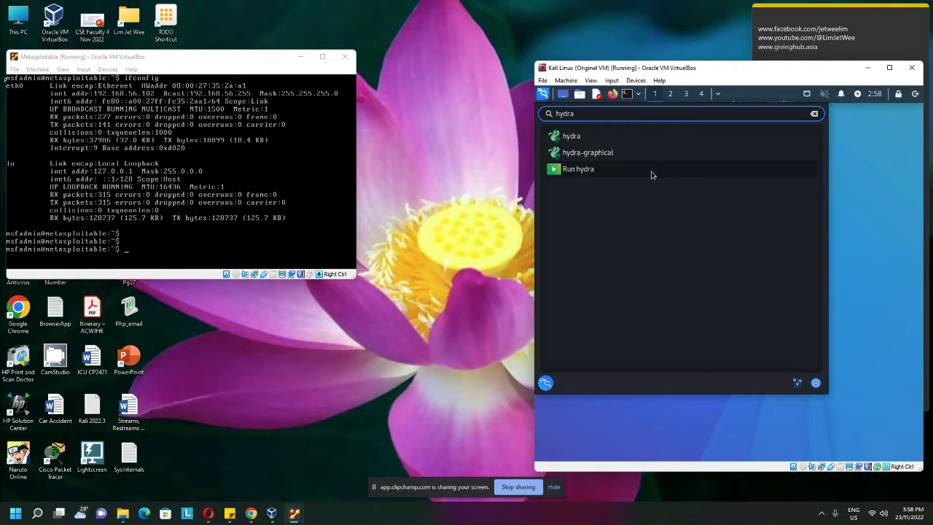
mouse_move(615, 274)
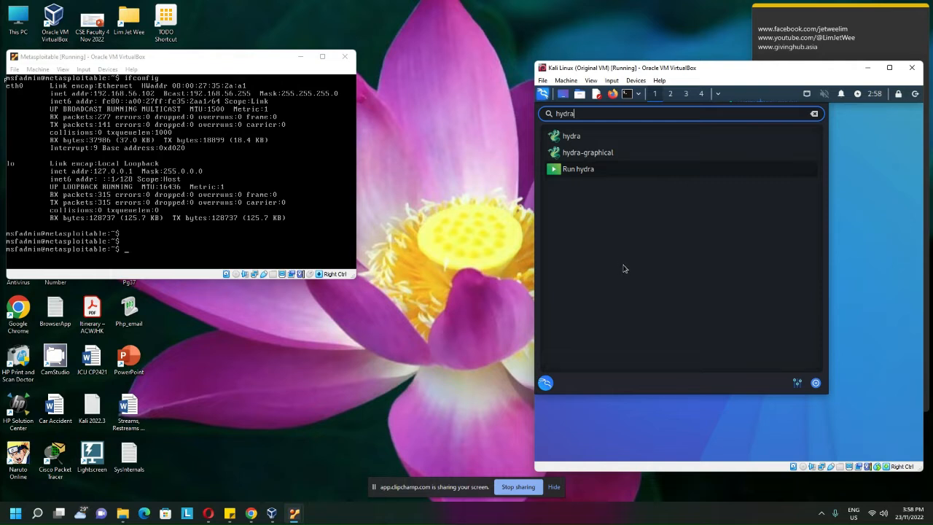
mouse_move(571, 191)
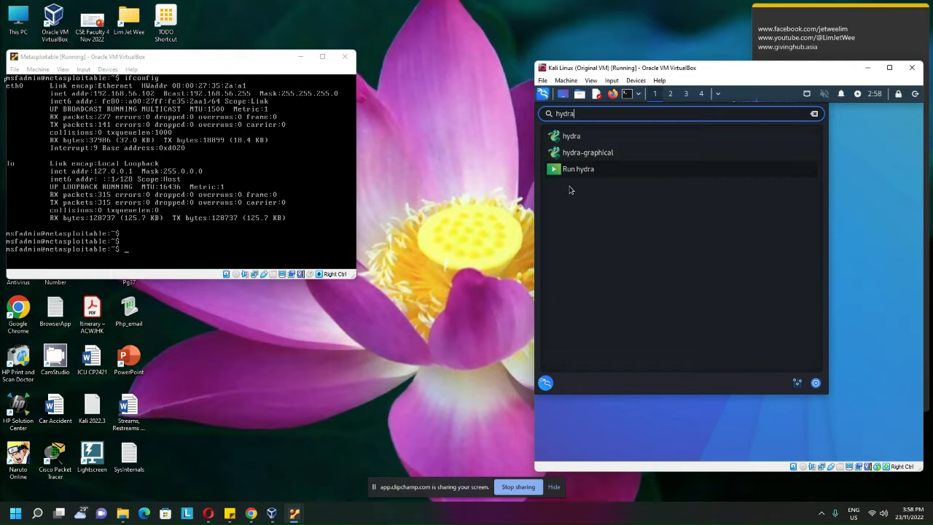
mouse_move(581, 158)
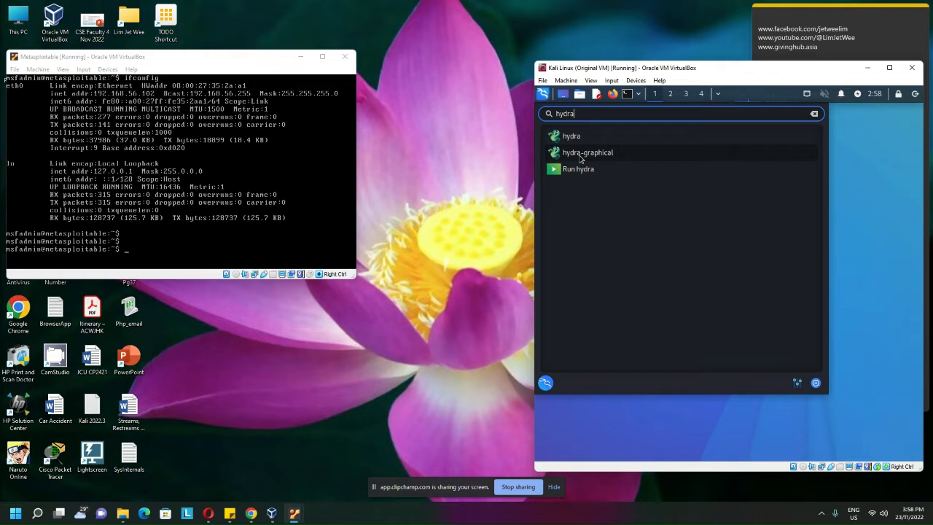
Launch hydra-graphical, bringing up xHydra with default target 127.0.0.1 and protocol adam6500
left_click(587, 152)
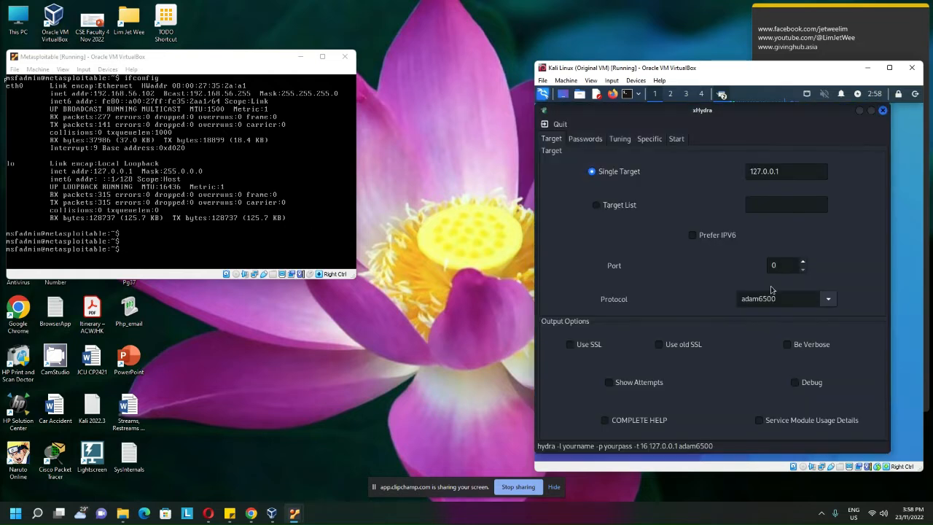
mouse_move(596, 475)
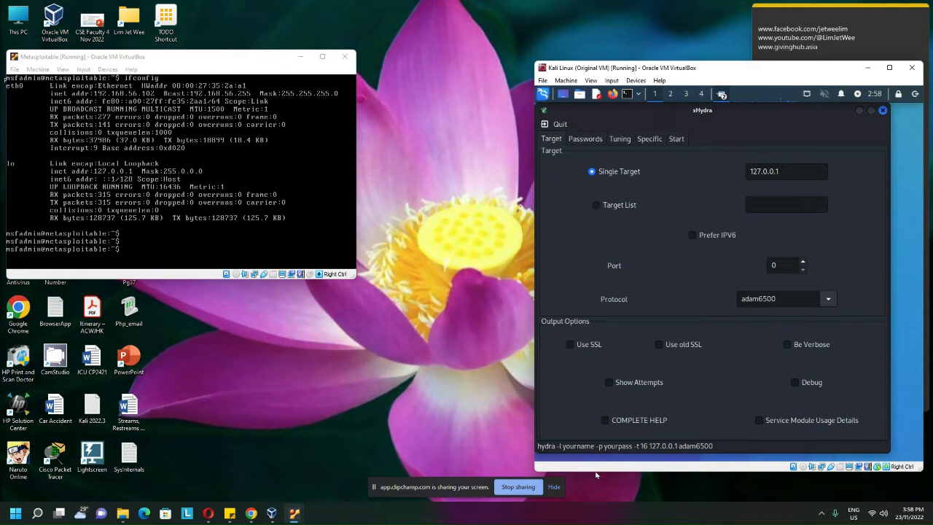
mouse_move(548, 455)
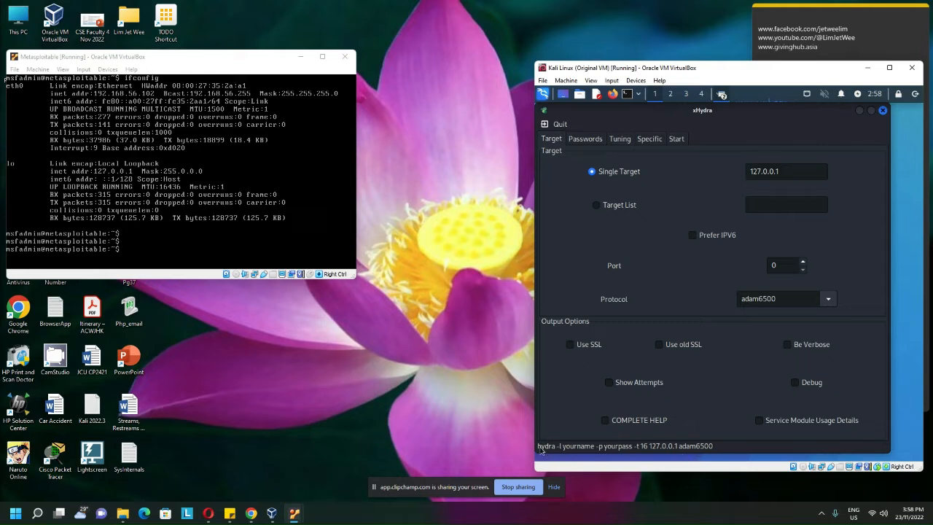
mouse_move(561, 457)
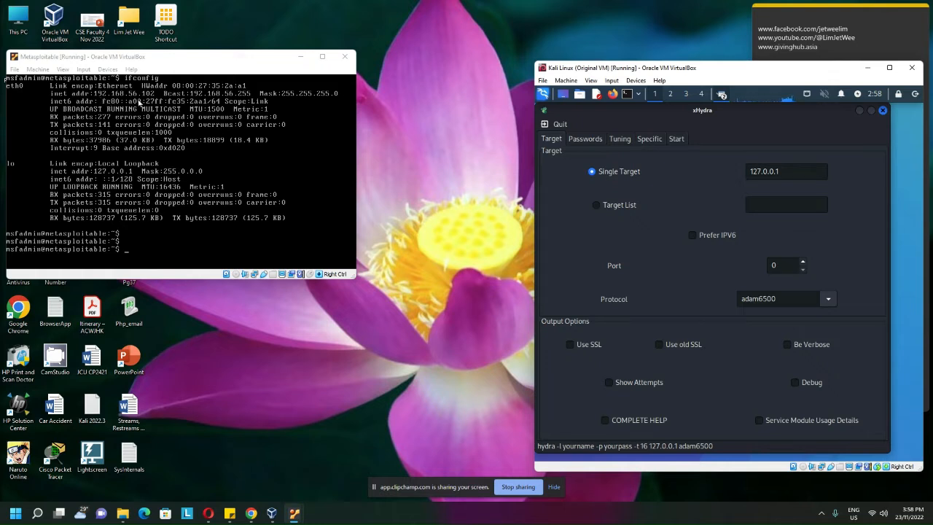
Replace the target address with 192.168.56.102 and choose ftp as the attack protocol
double_click(786, 171)
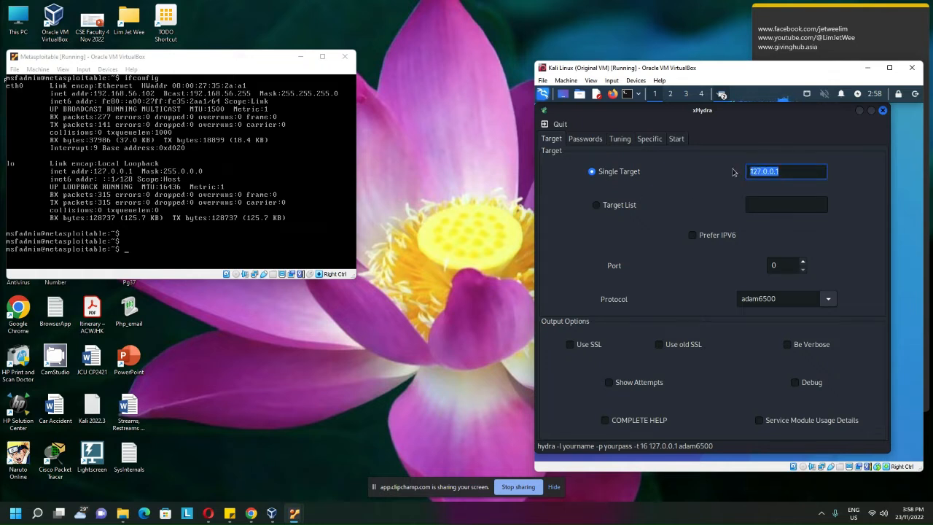
type("192.")
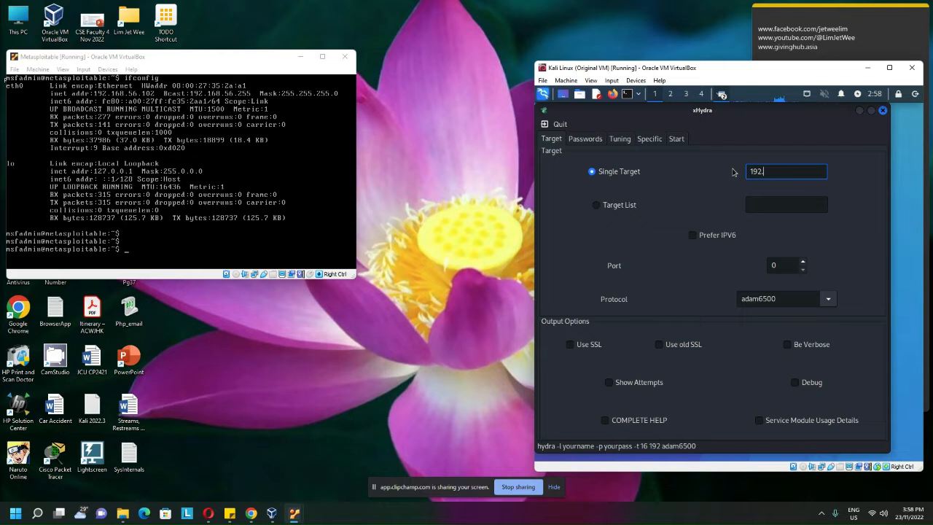
type("168.56.102")
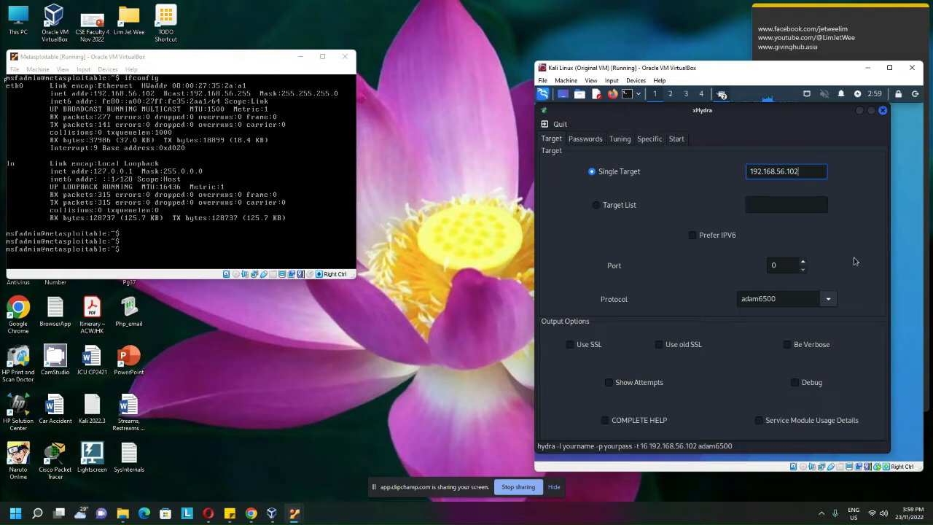
mouse_move(790, 267)
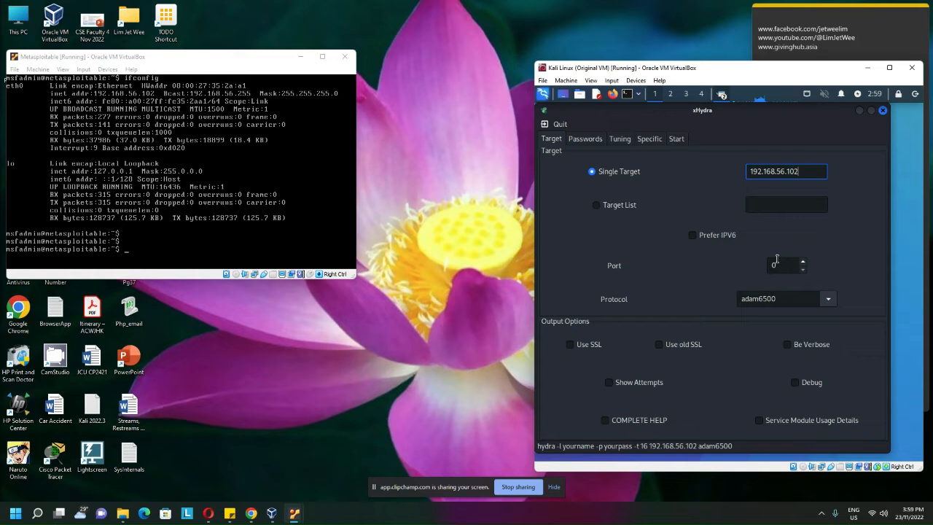
mouse_move(783, 266)
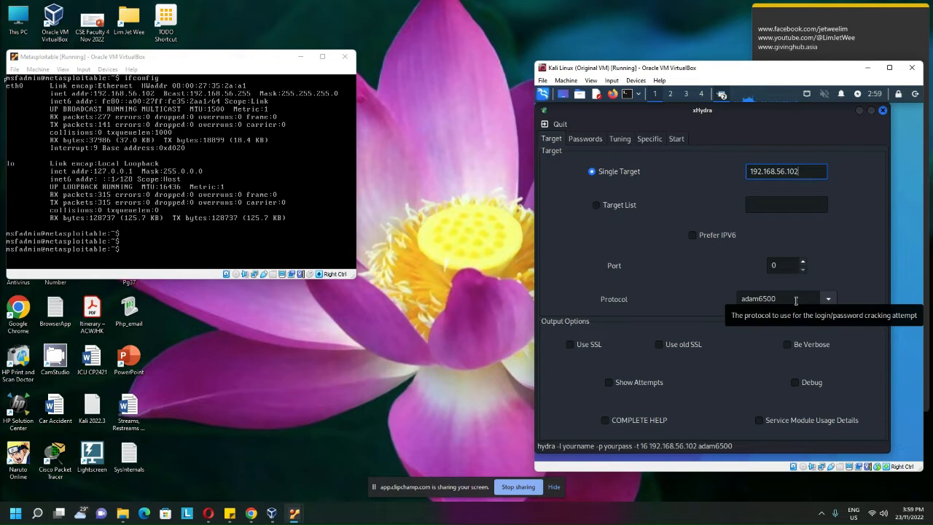
left_click(827, 299)
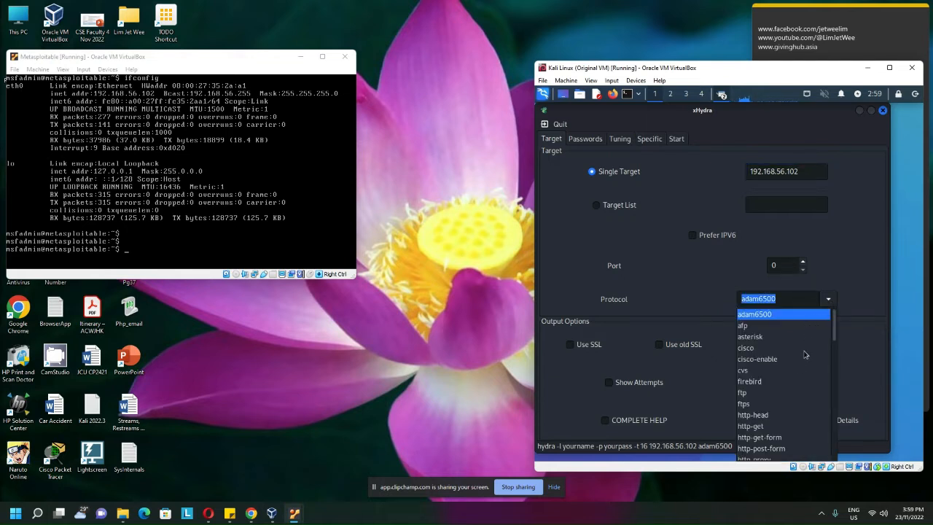
left_click(741, 392)
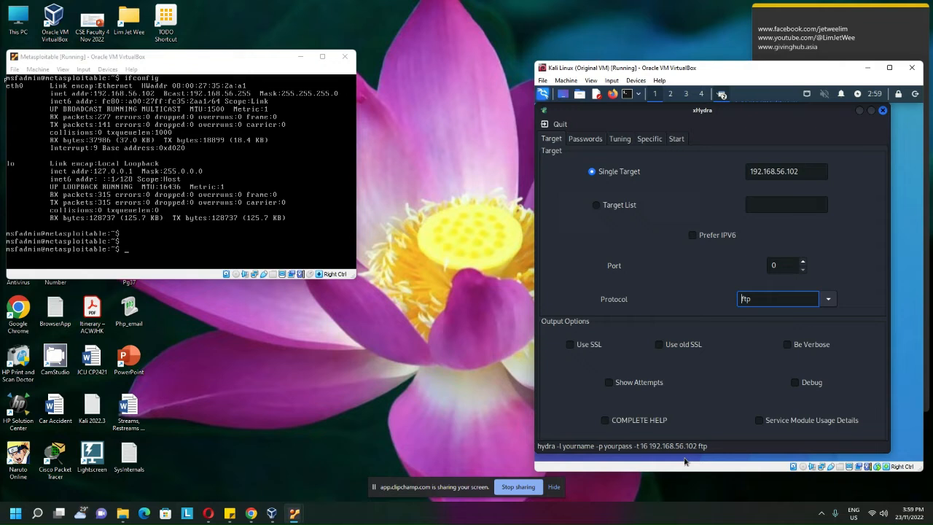
mouse_move(592, 146)
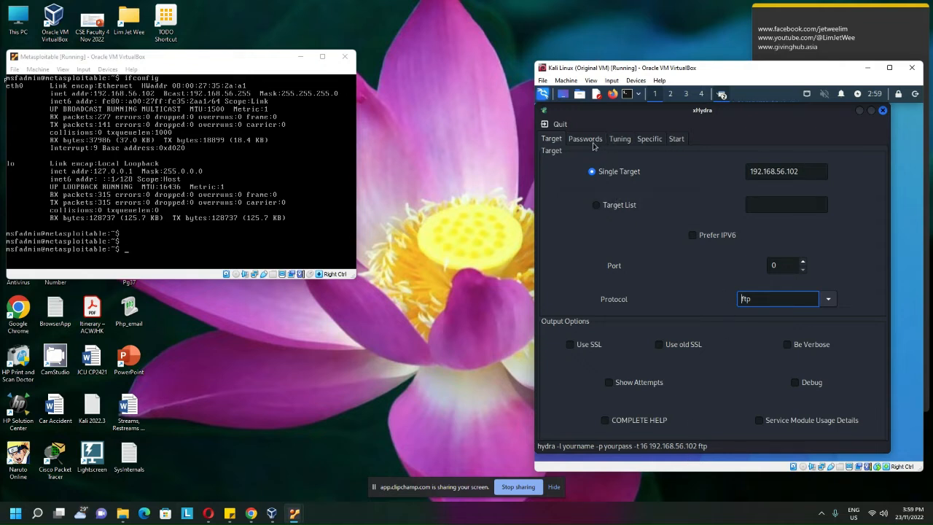
left_click(586, 138)
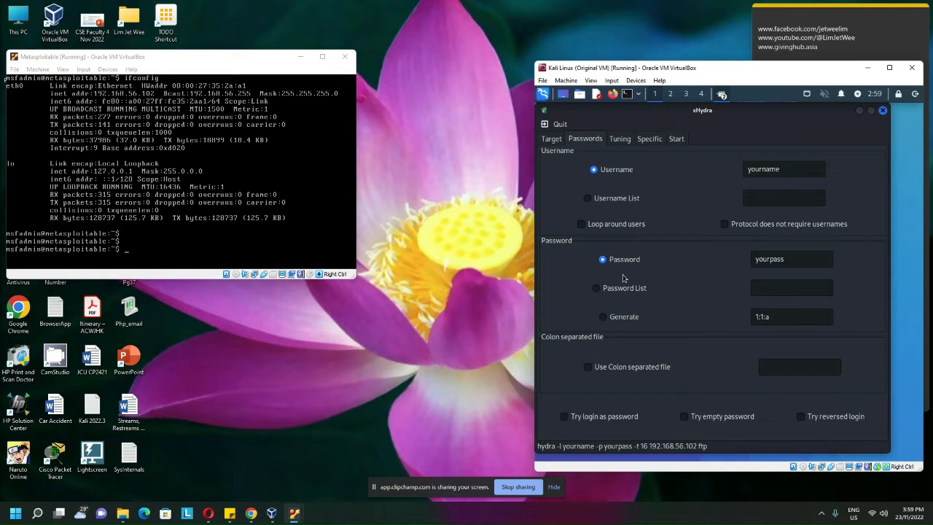
mouse_move(600, 209)
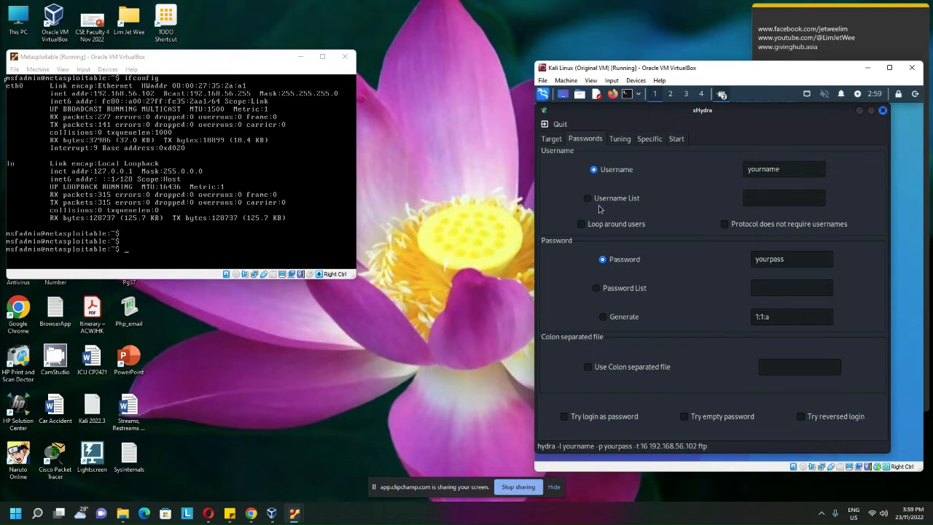
mouse_move(666, 293)
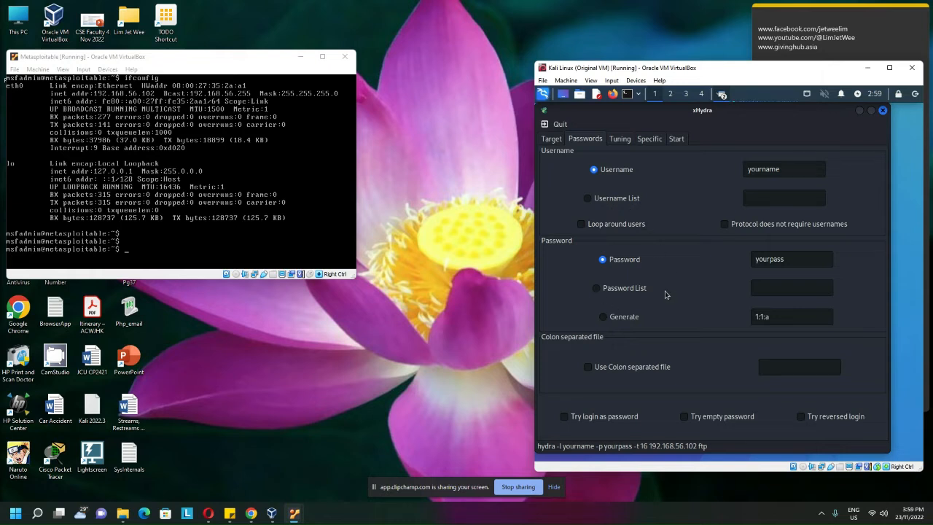
mouse_move(637, 298)
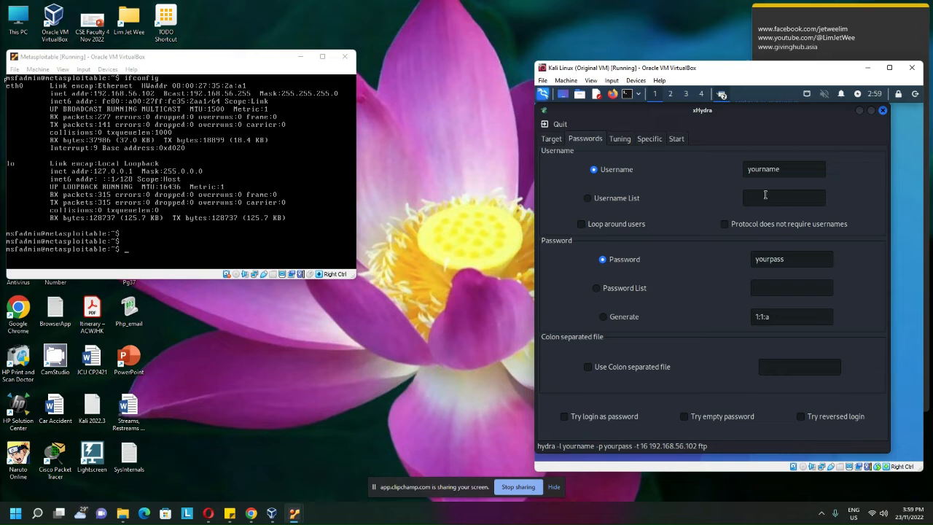
double_click(783, 169)
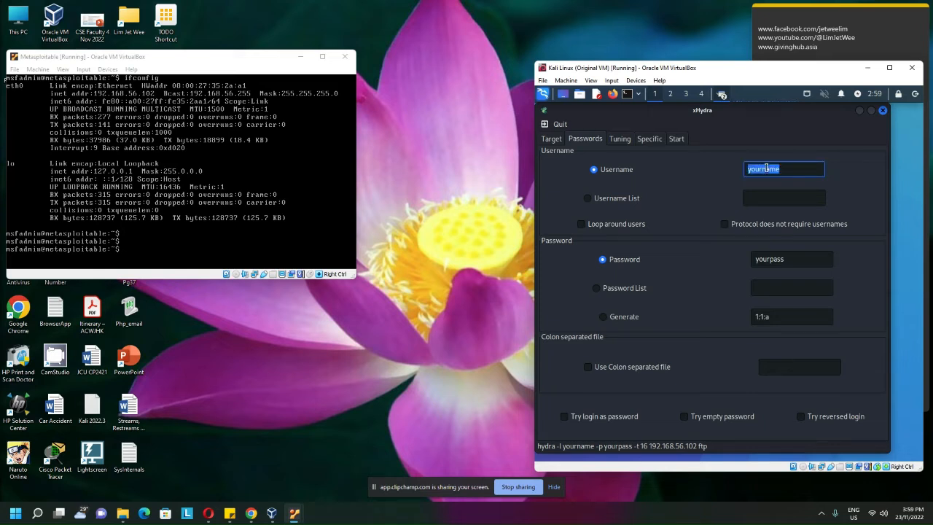
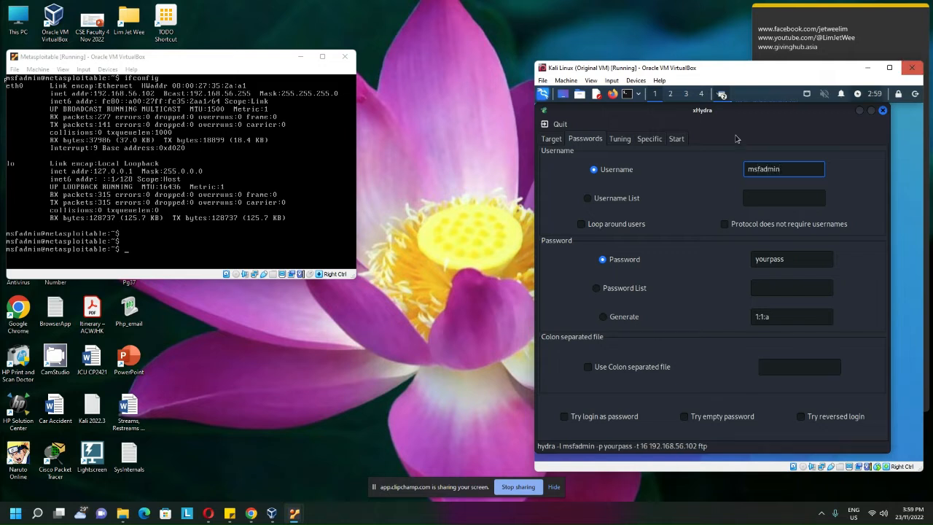
double_click(783, 169)
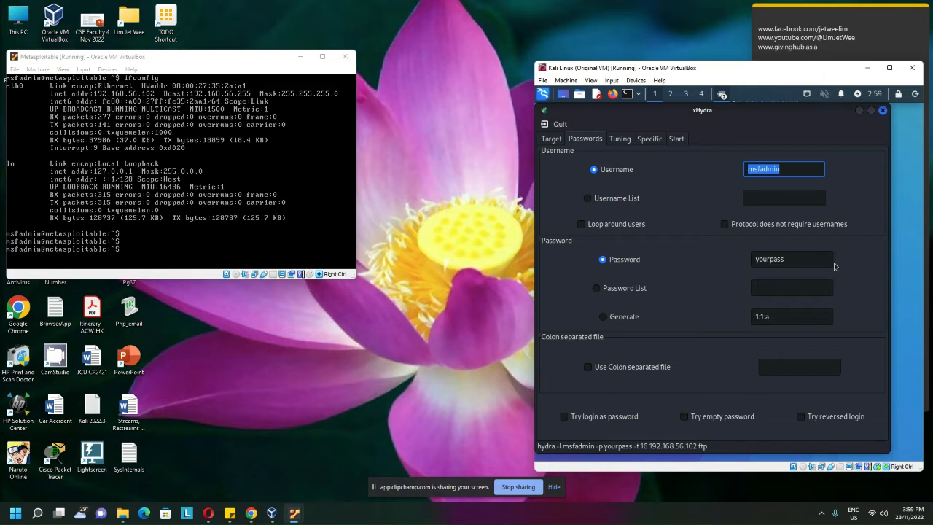
mouse_move(763, 259)
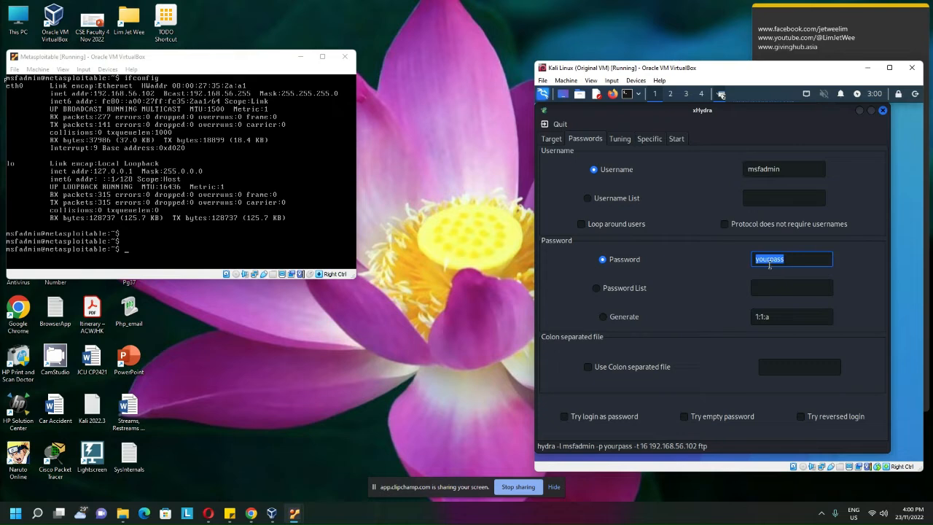
left_click(619, 139)
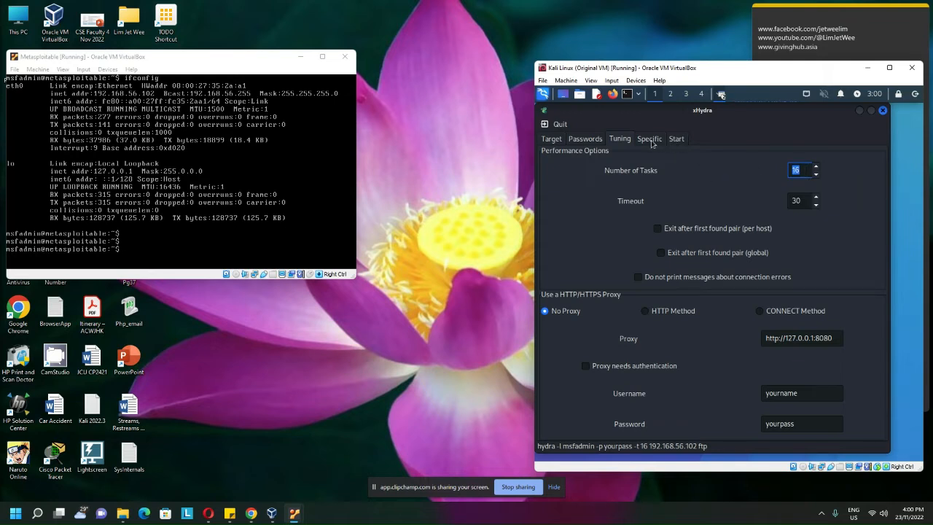
Start the FTP attack on 192.168.56.102, which ends with 0 valid passwords found
left_click(650, 138)
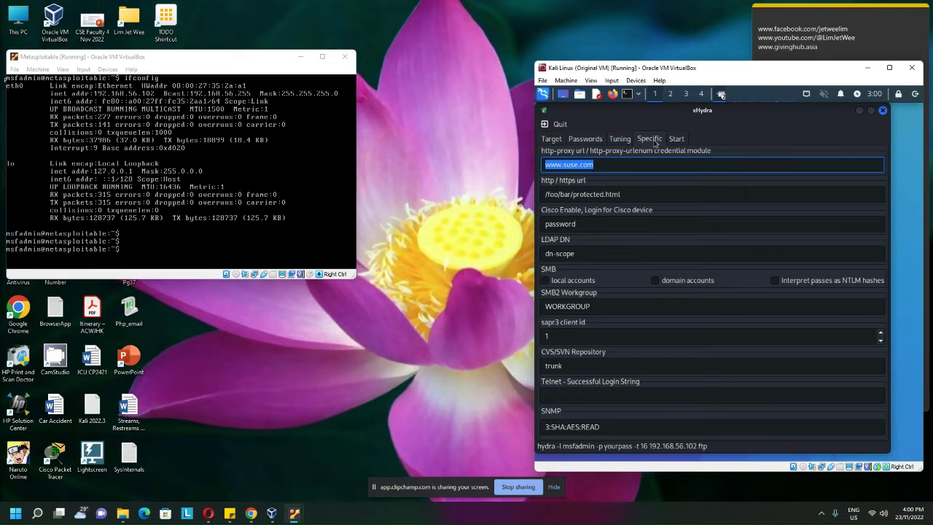
left_click(675, 139)
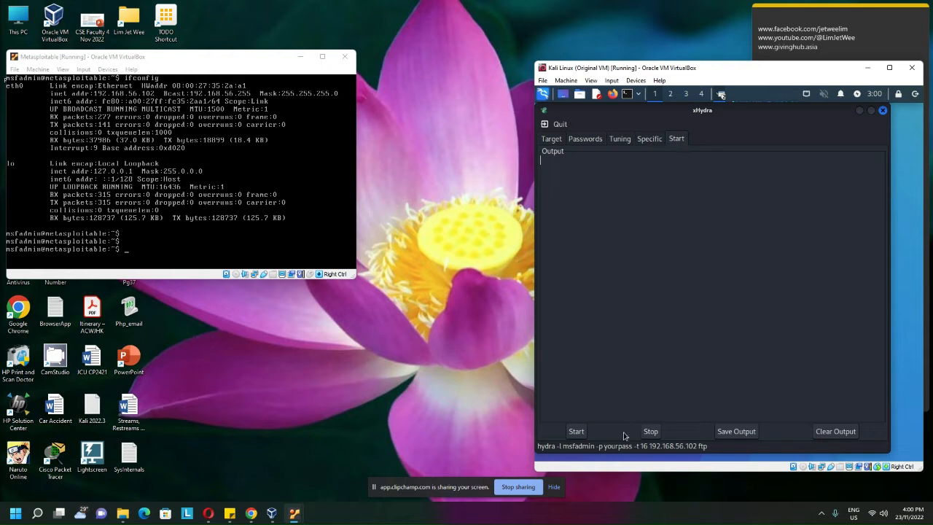
left_click(576, 431)
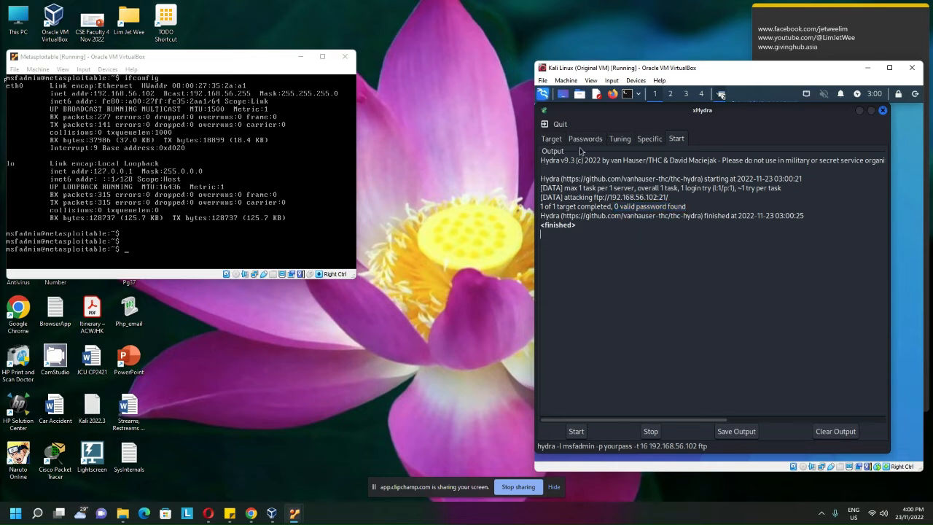
left_click(585, 139)
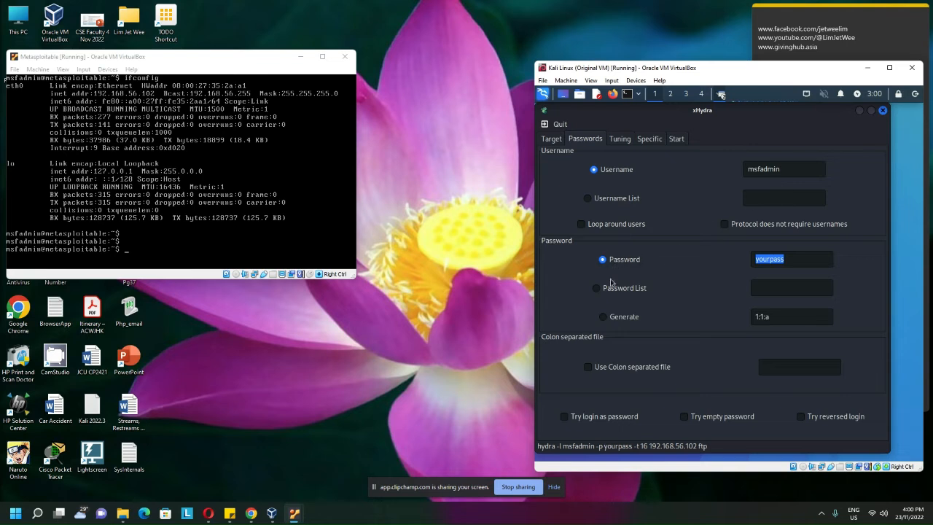
left_click(595, 288)
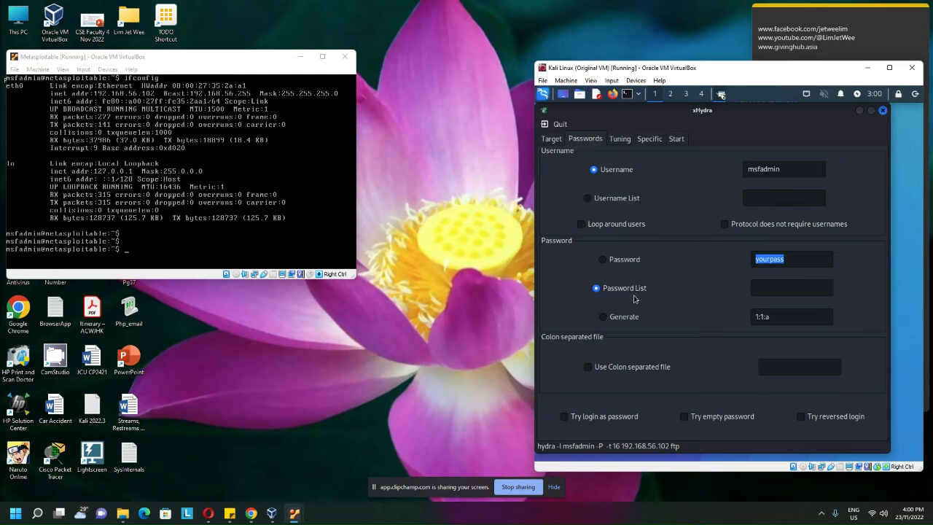
left_click(602, 259)
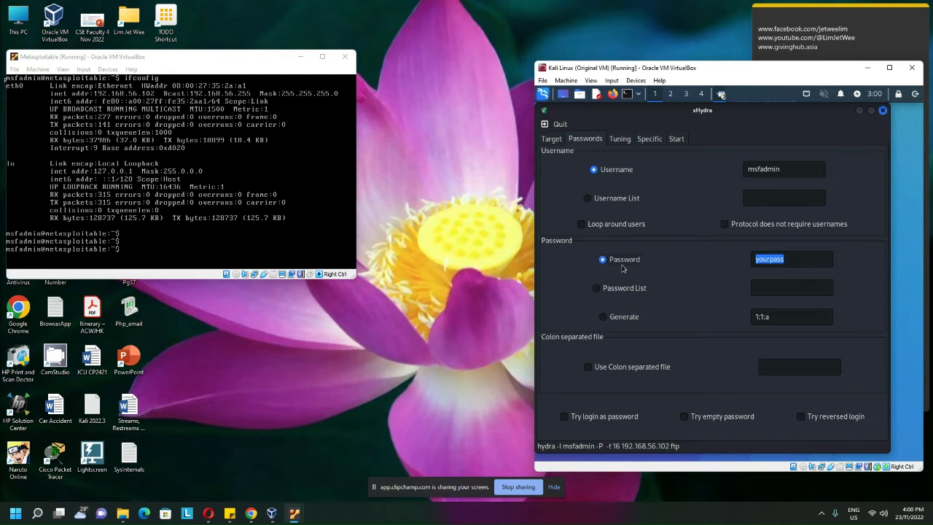
left_click(791, 259)
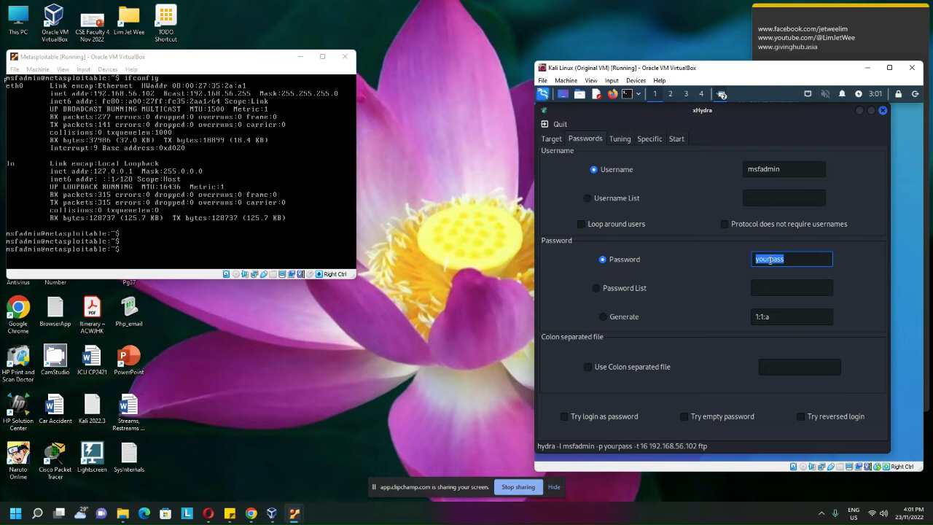
type("msfadm")
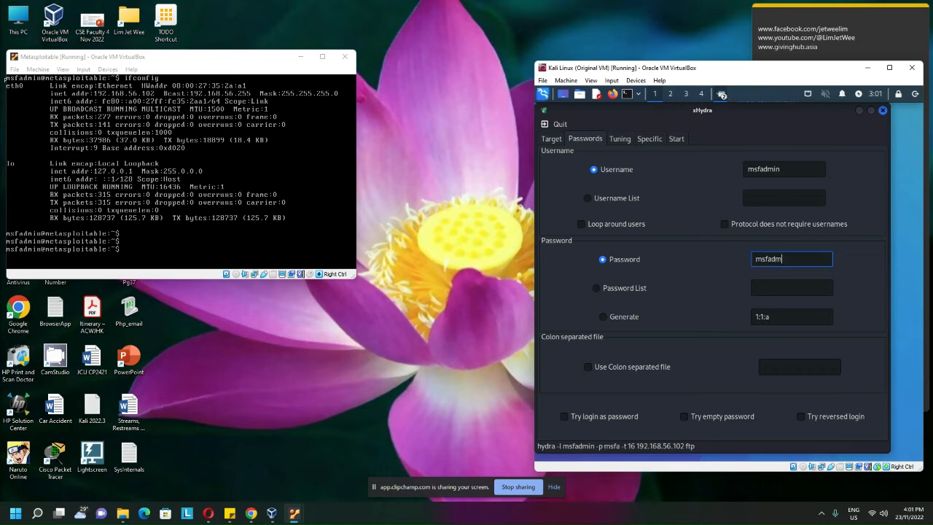
type("in")
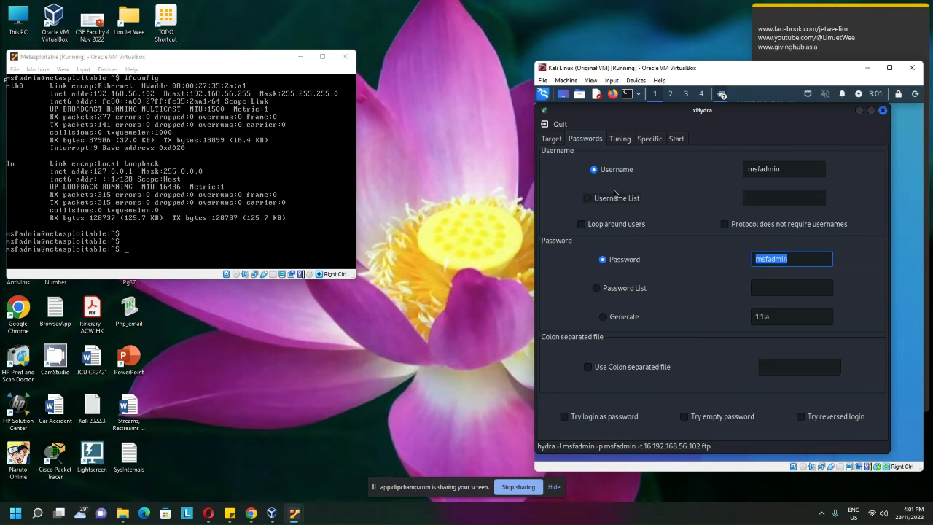
left_click(551, 138)
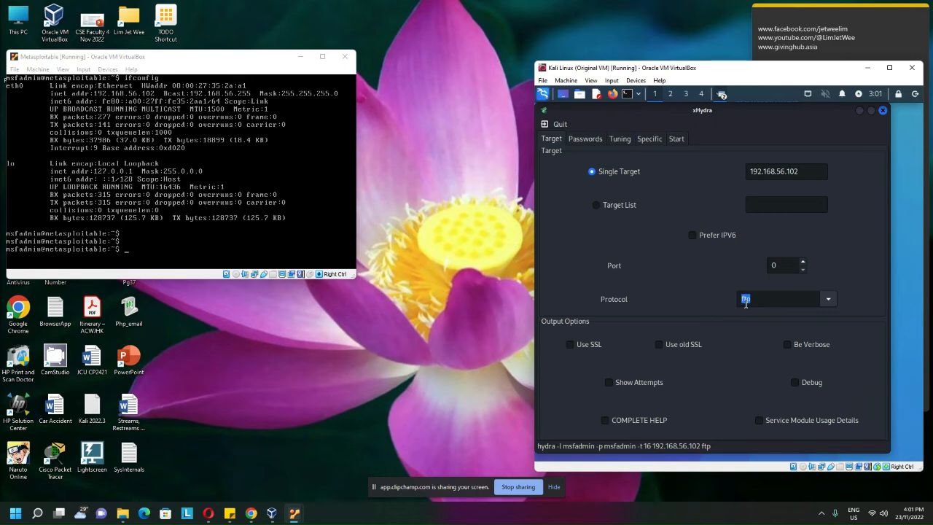
left_click(619, 138)
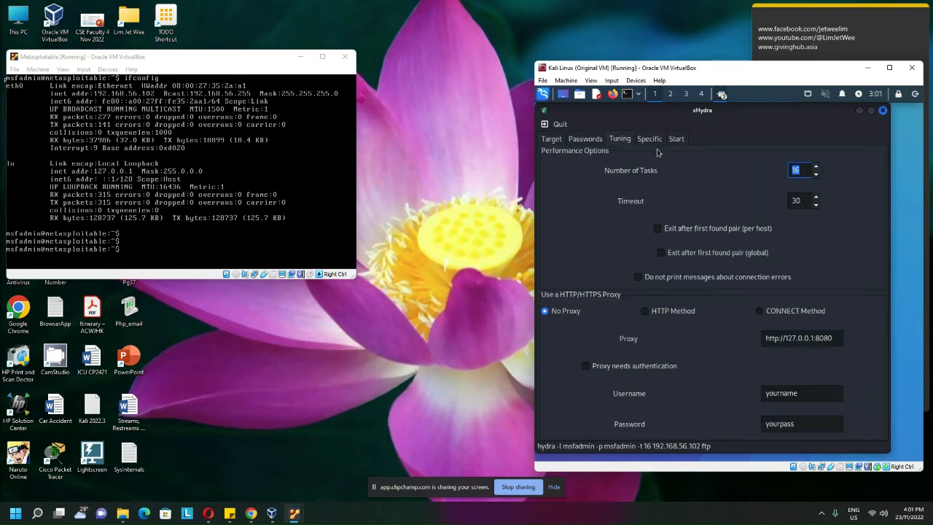
left_click(650, 138)
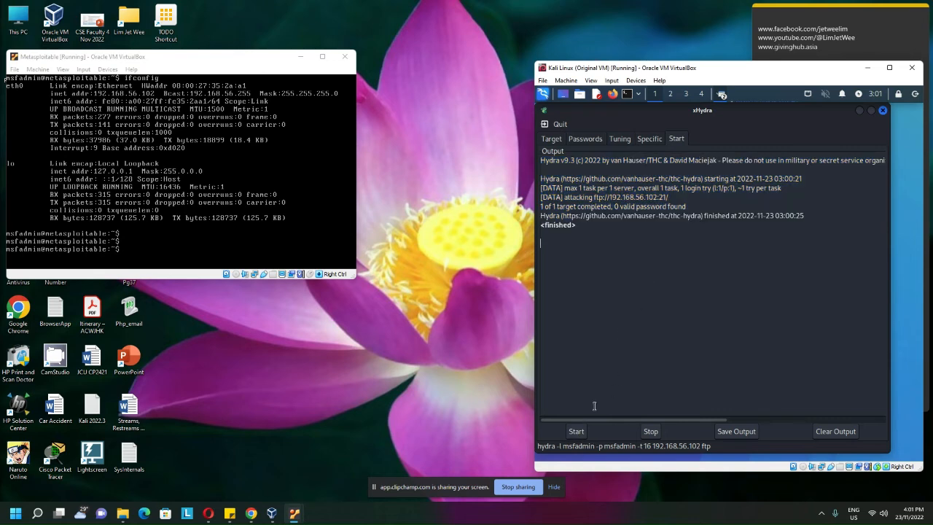
left_click(576, 431)
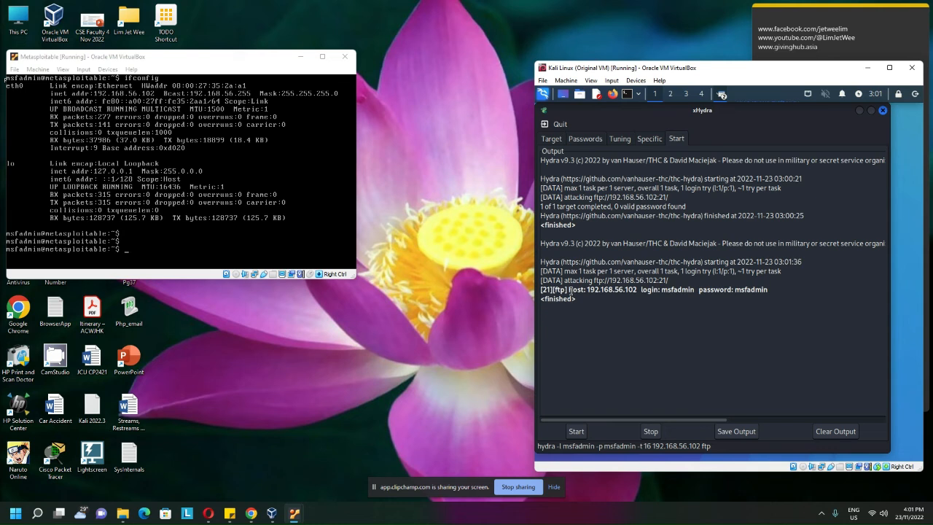
double_click(598, 289)
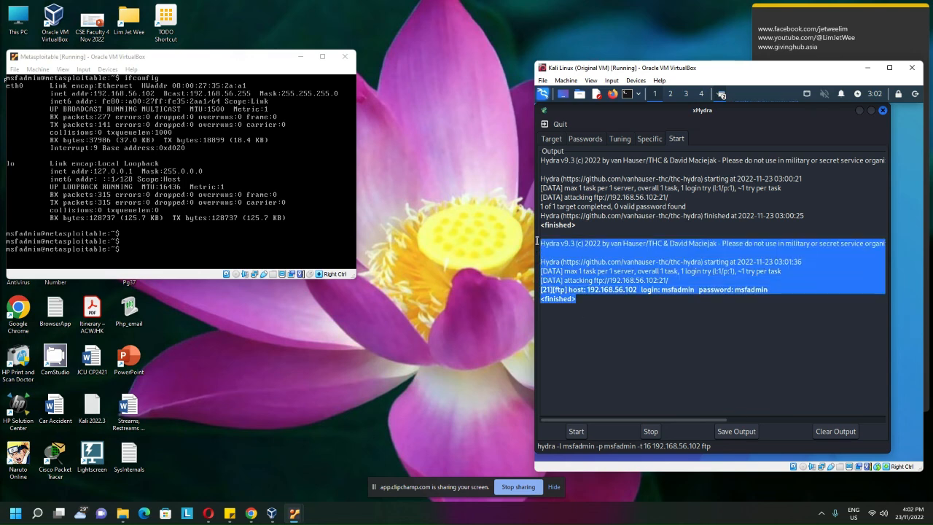
mouse_move(555, 248)
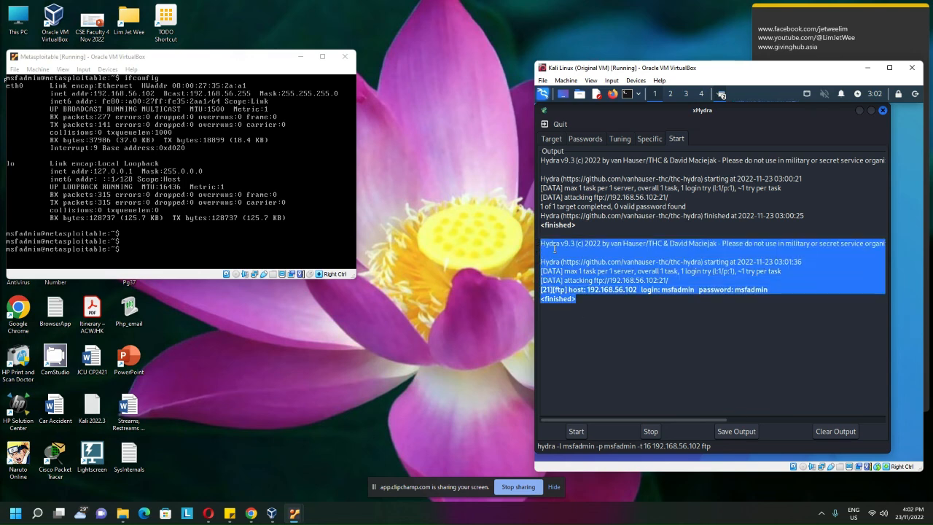